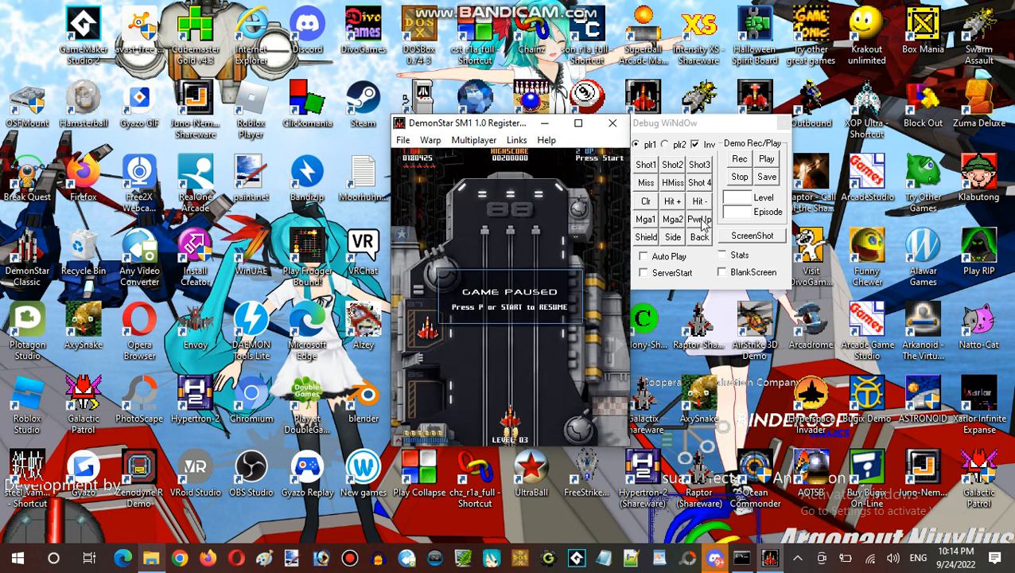
mouse_move(493, 223)
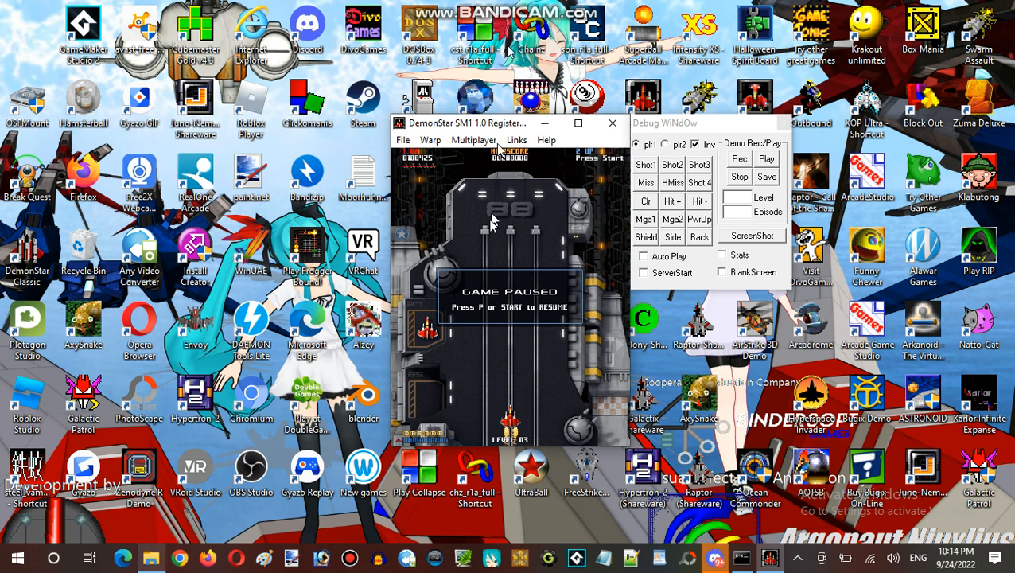